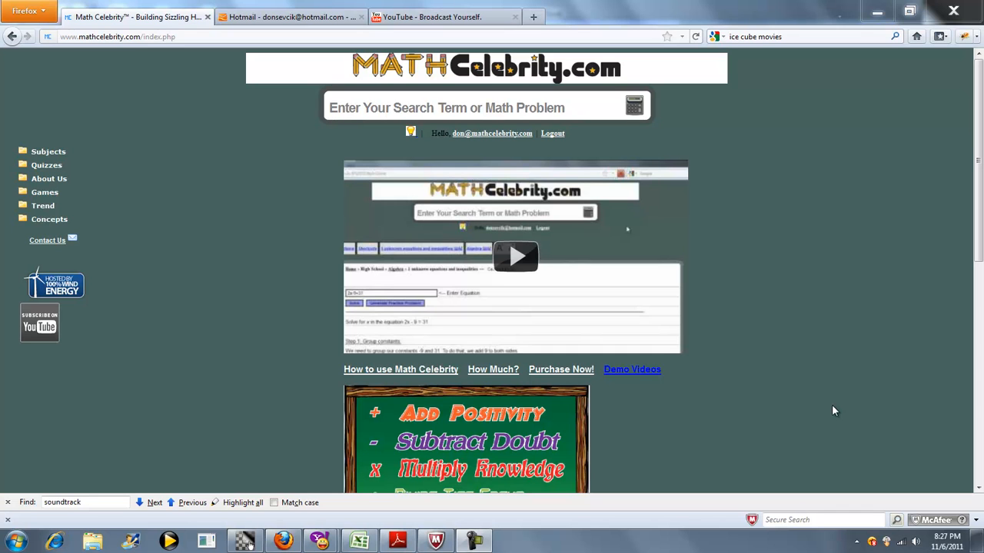
Step: Search the site for 'zero coupon bond' via the suggestion list
click(461, 108)
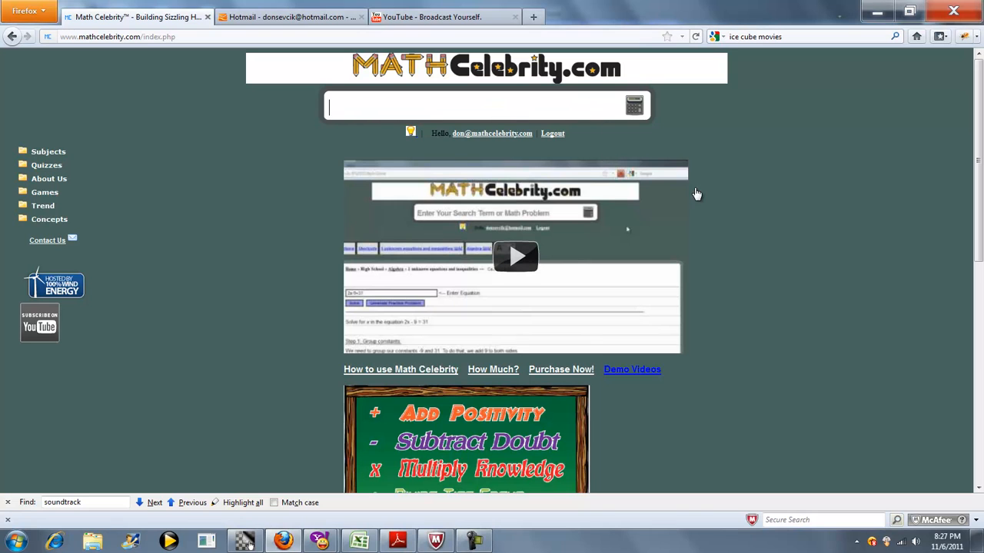
text(zero)
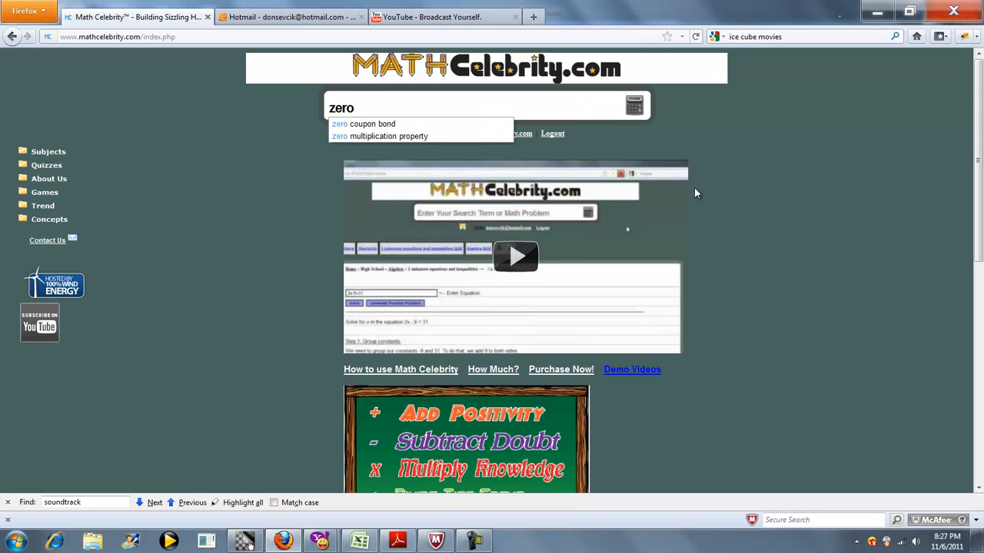
click(367, 123)
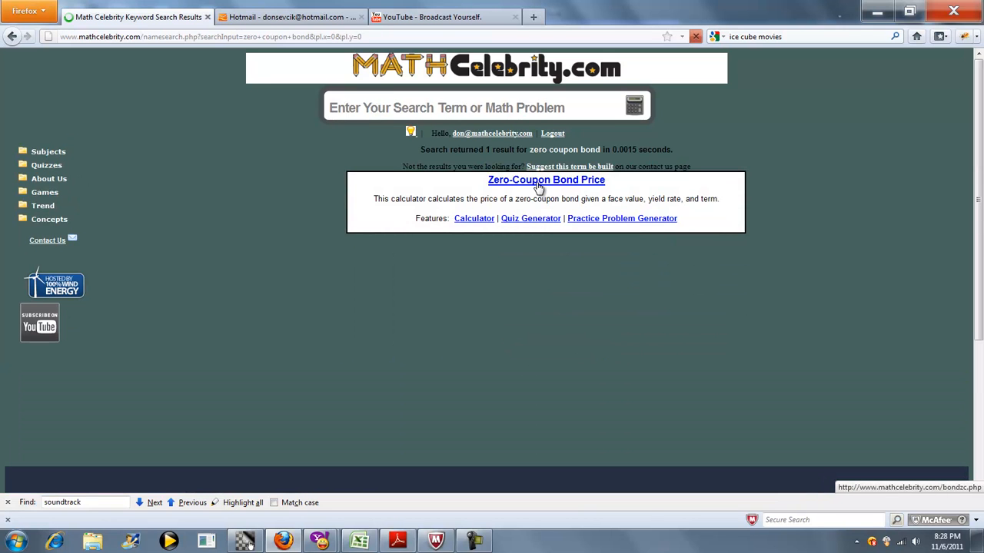
Step: Open the Zero-Coupon Bond Price calculator with face value 1000, term 20, yield 5%
click(545, 178)
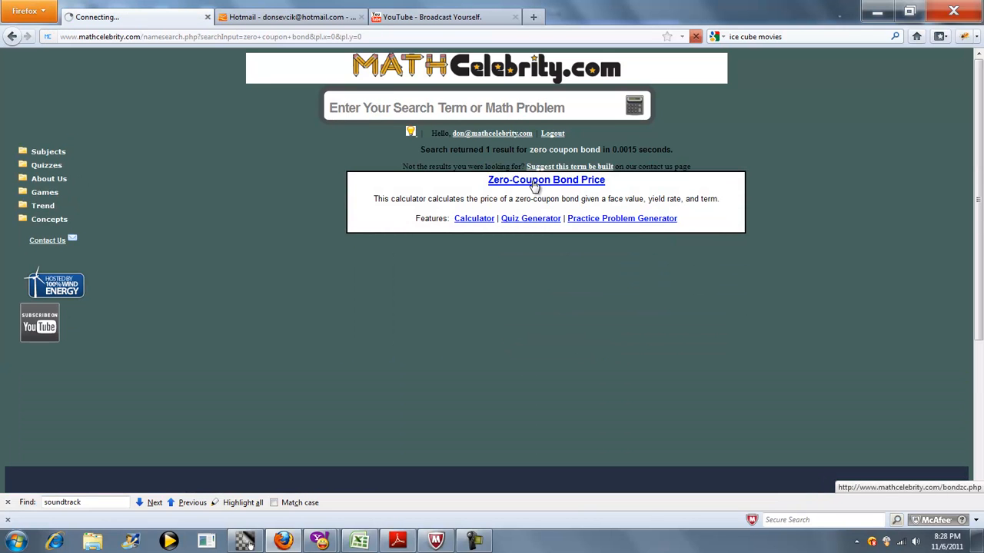
click(546, 179)
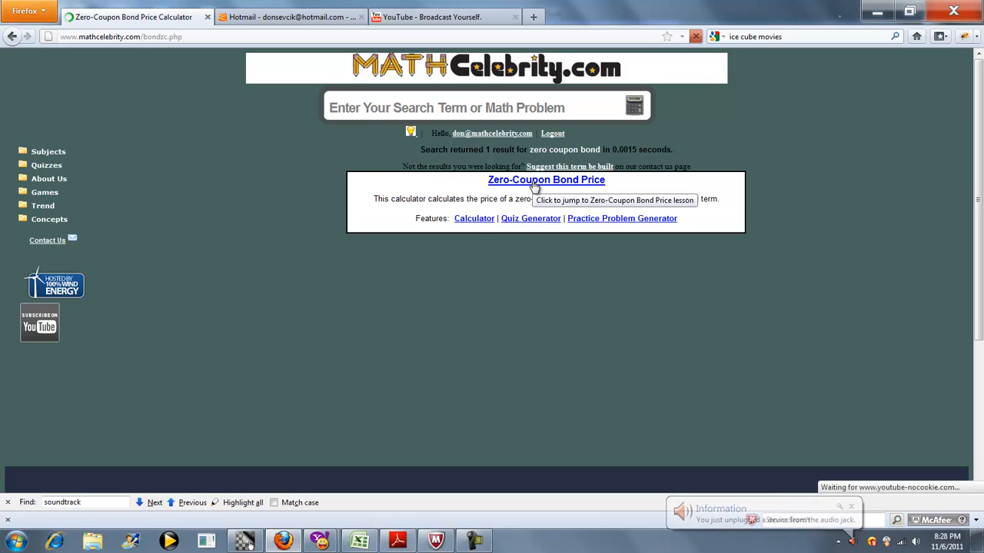
click(545, 178)
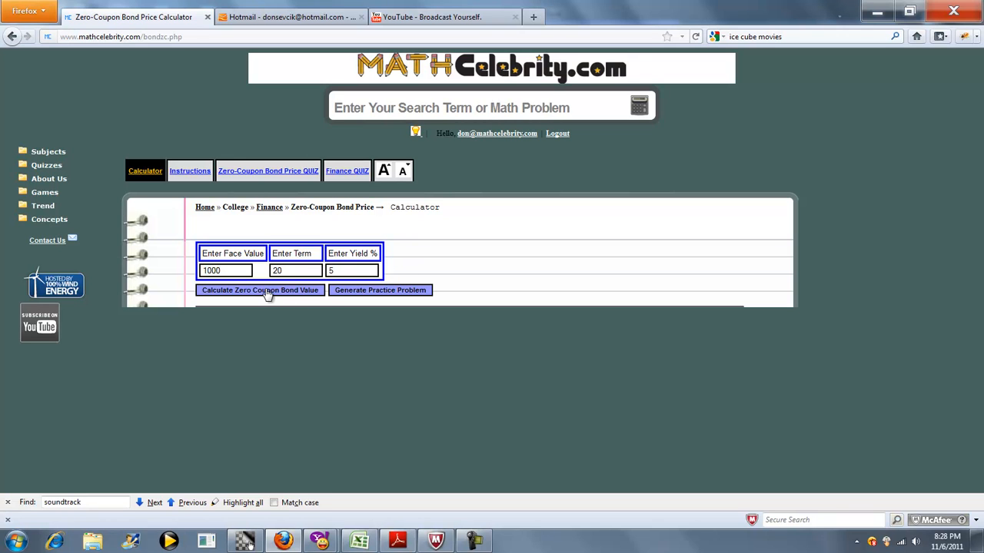
Step: Calculate the 1000/20/5% bond and read the worked solution giving 376.89
click(260, 289)
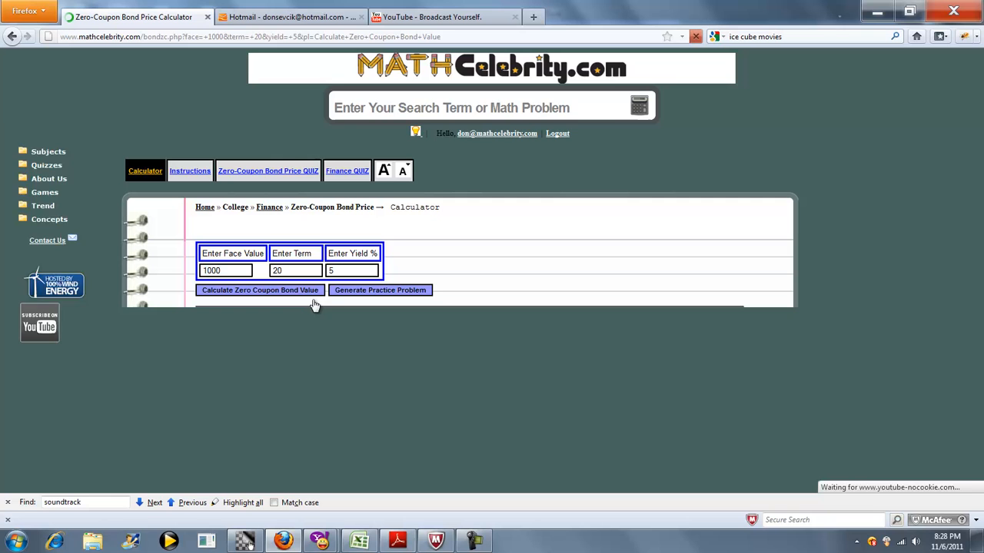
click(260, 289)
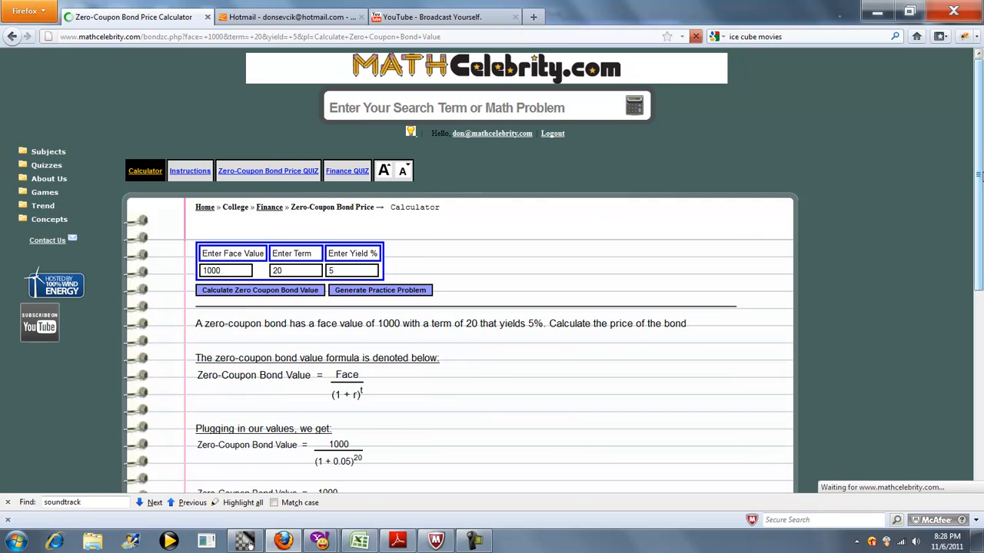
scroll(down, 3)
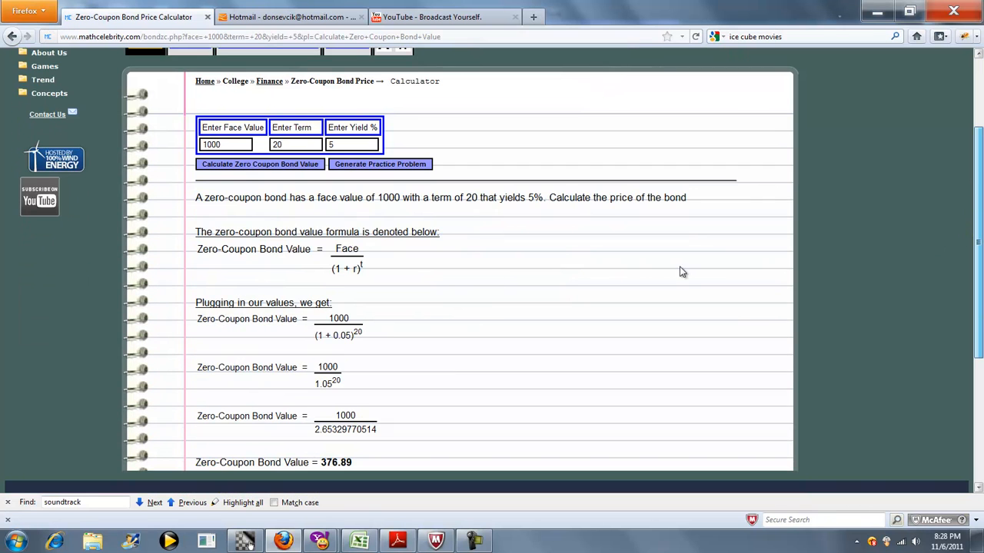
mouse_move(355, 276)
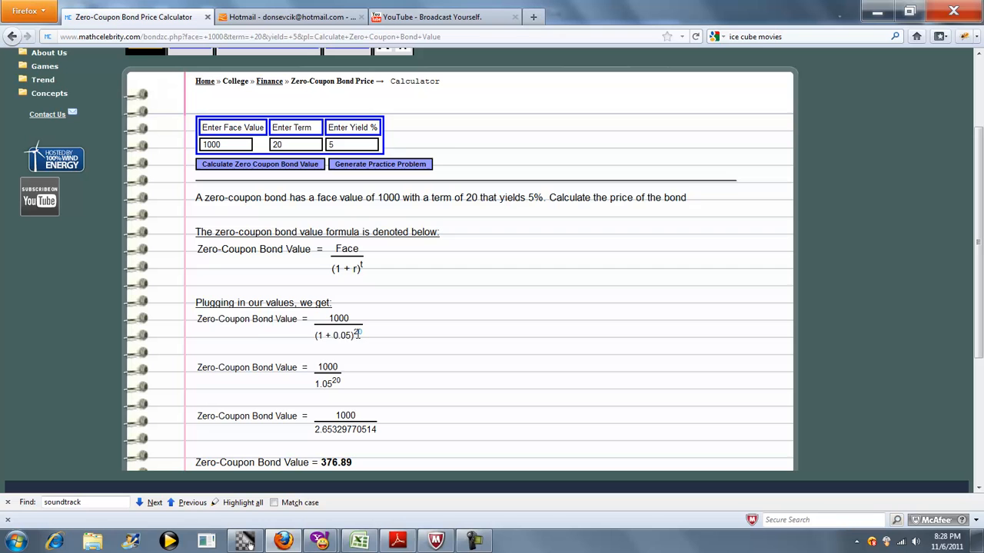
mouse_move(365, 487)
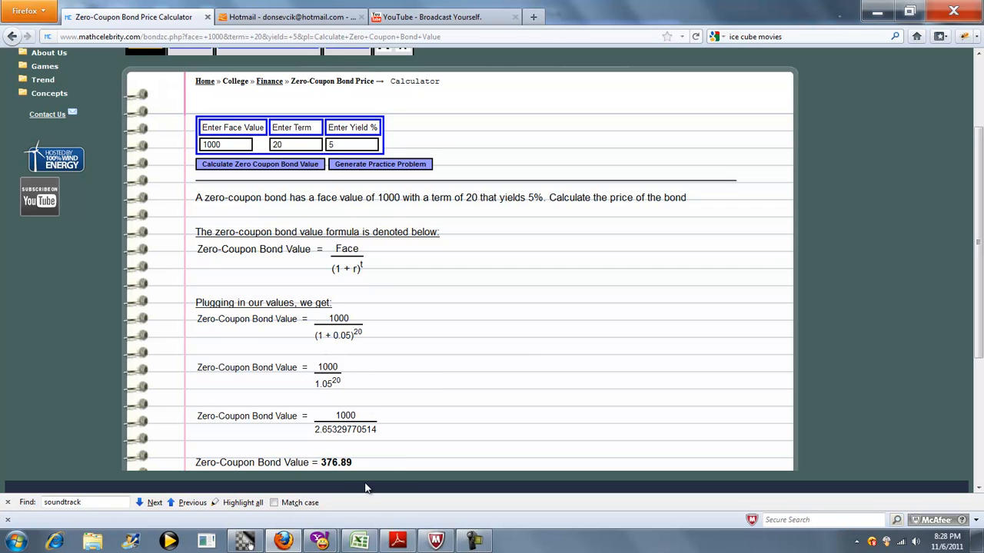
mouse_move(435, 384)
text(6)
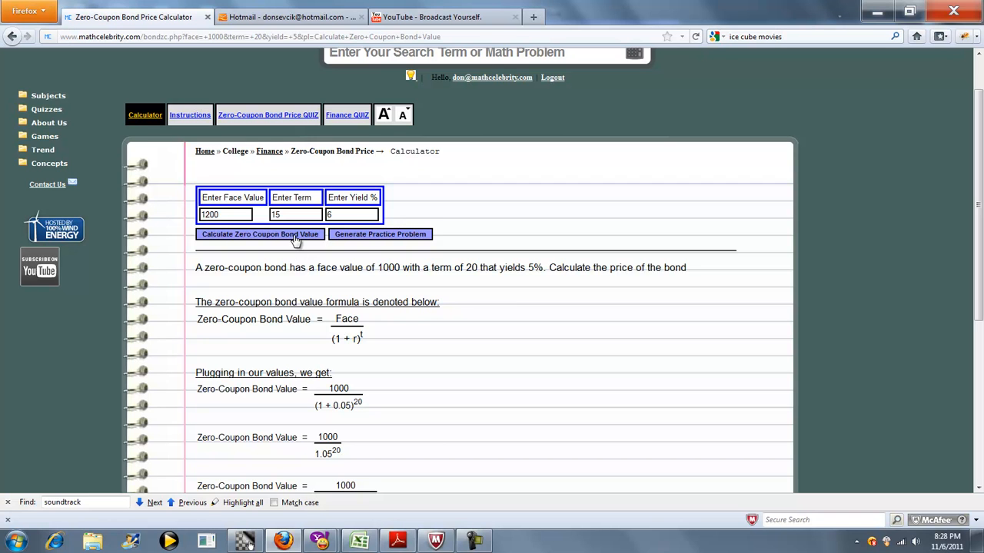
Step: Recalculate for a 1200 face value, 15-term, 6% bond and review the 600.72 solution
click(260, 234)
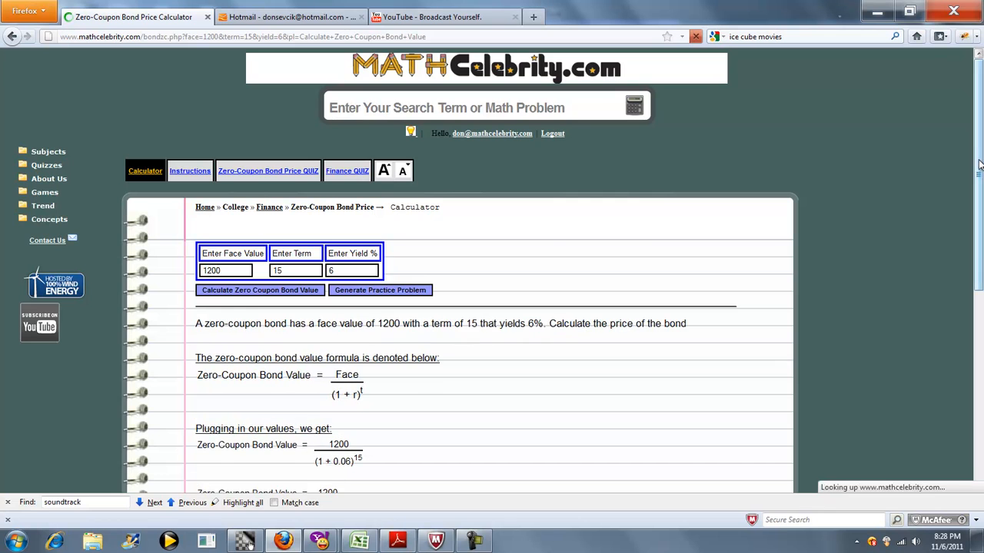
scroll(down, 3)
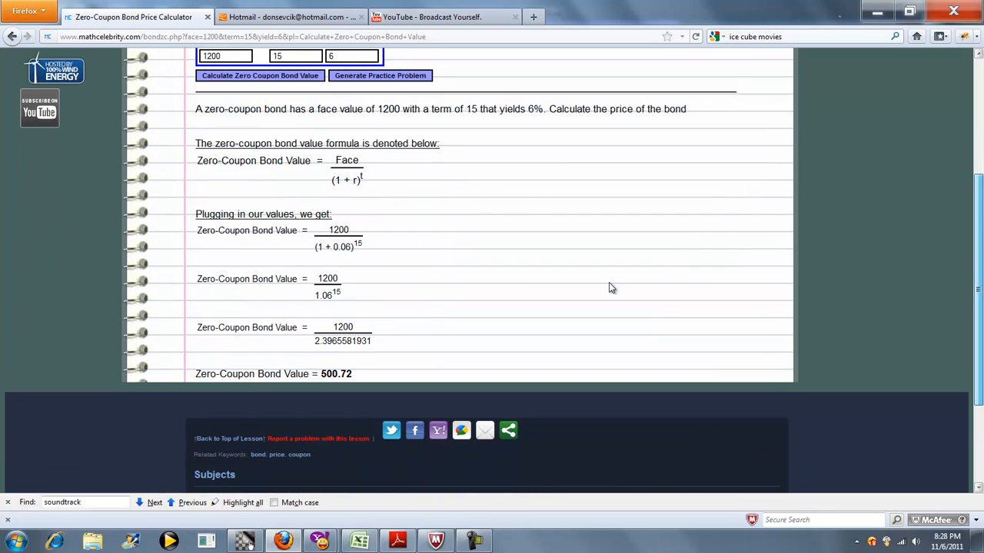
mouse_move(327, 375)
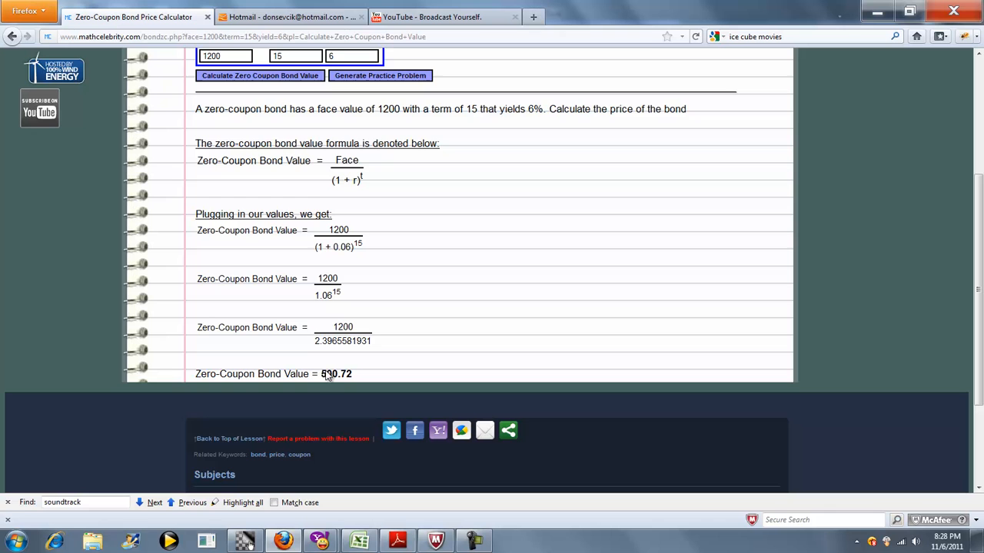
scroll(up, 3)
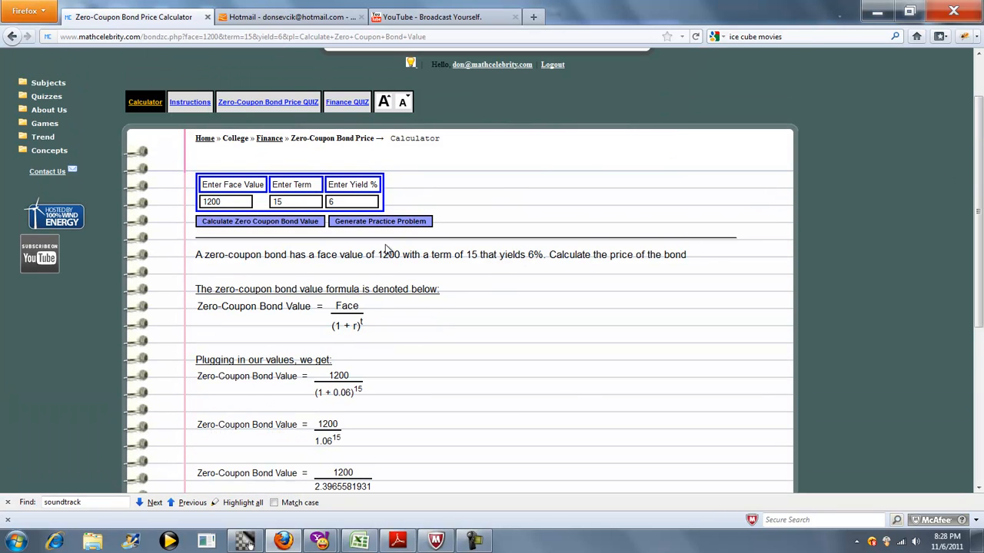
Step: Generate random practice problems, ending with a 687 face value, 21-term, 2% bond
click(380, 221)
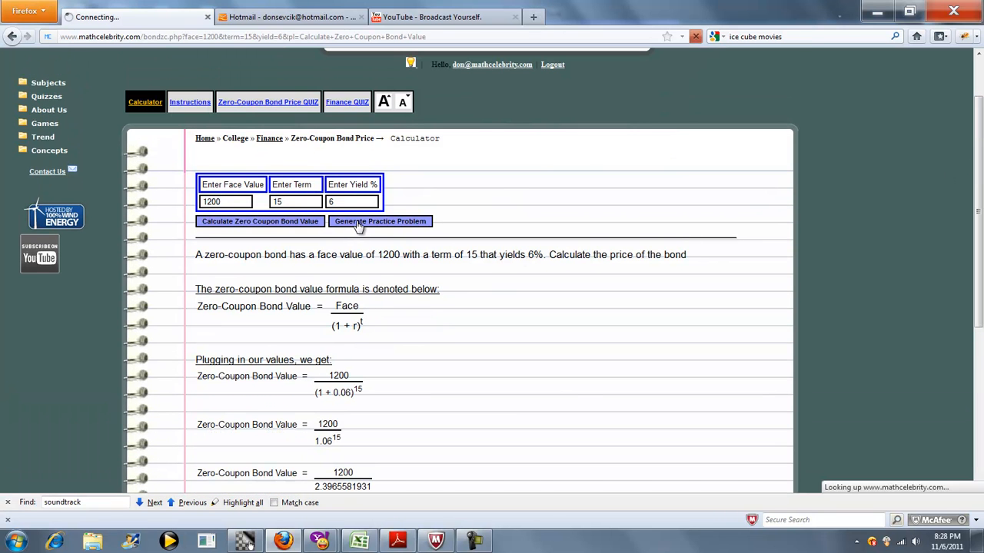
click(380, 221)
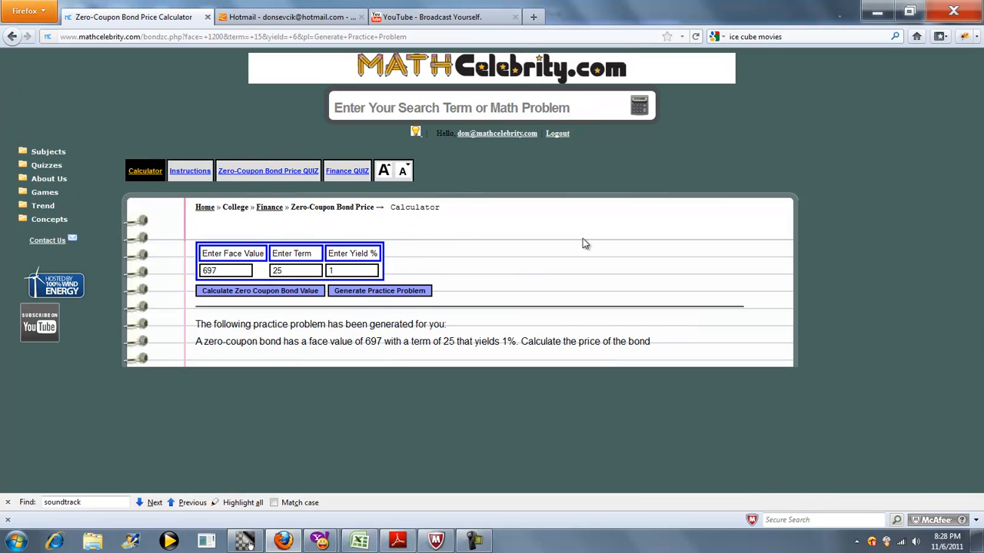
mouse_move(384, 358)
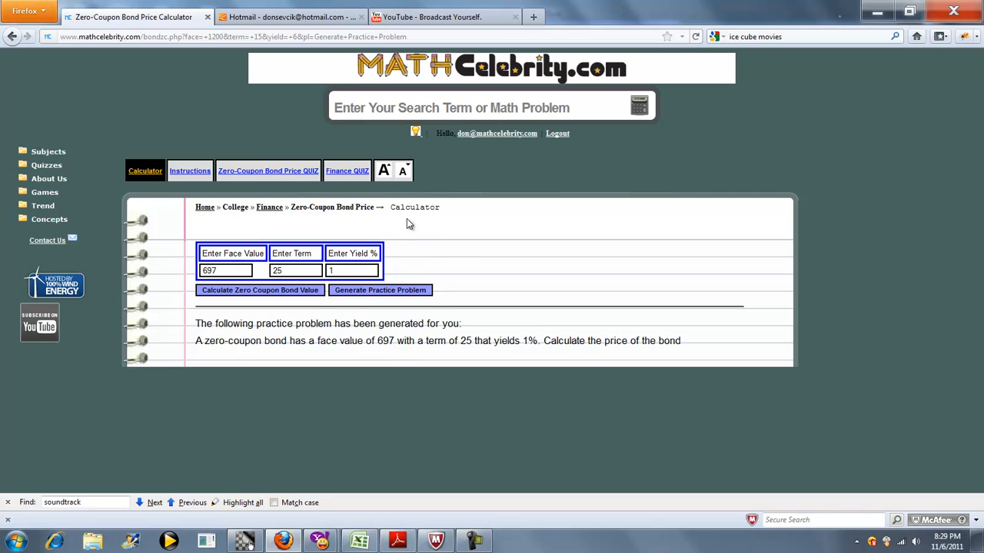
click(382, 289)
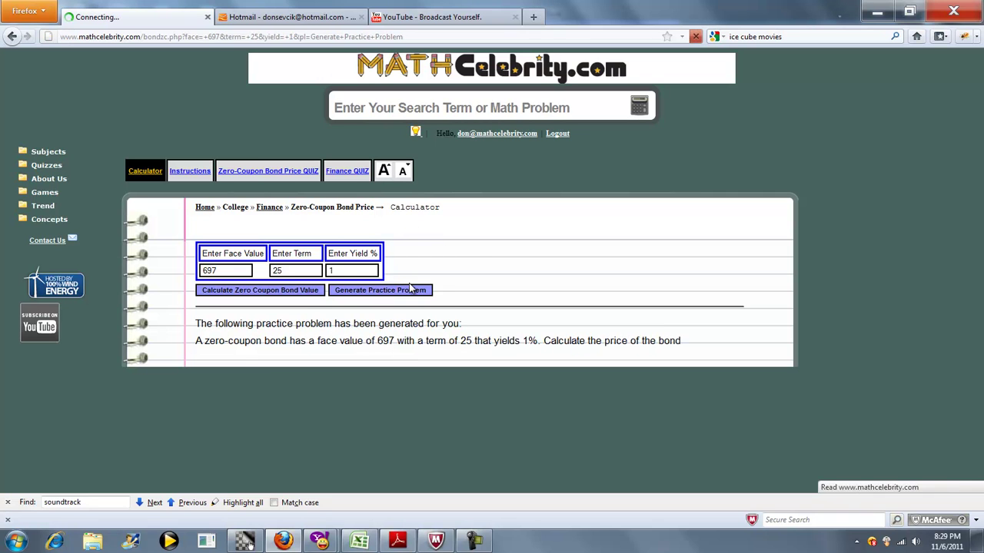
click(379, 289)
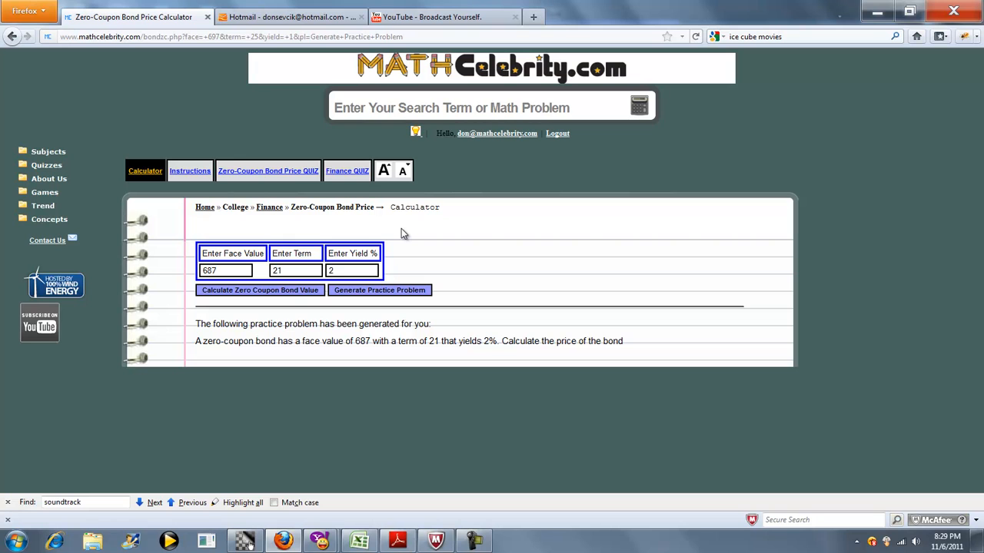
mouse_move(55, 240)
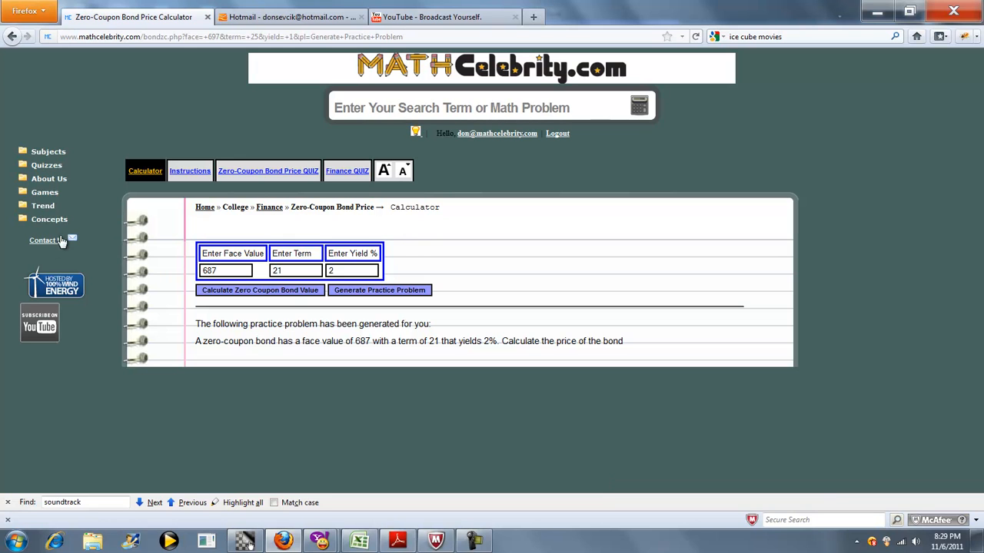